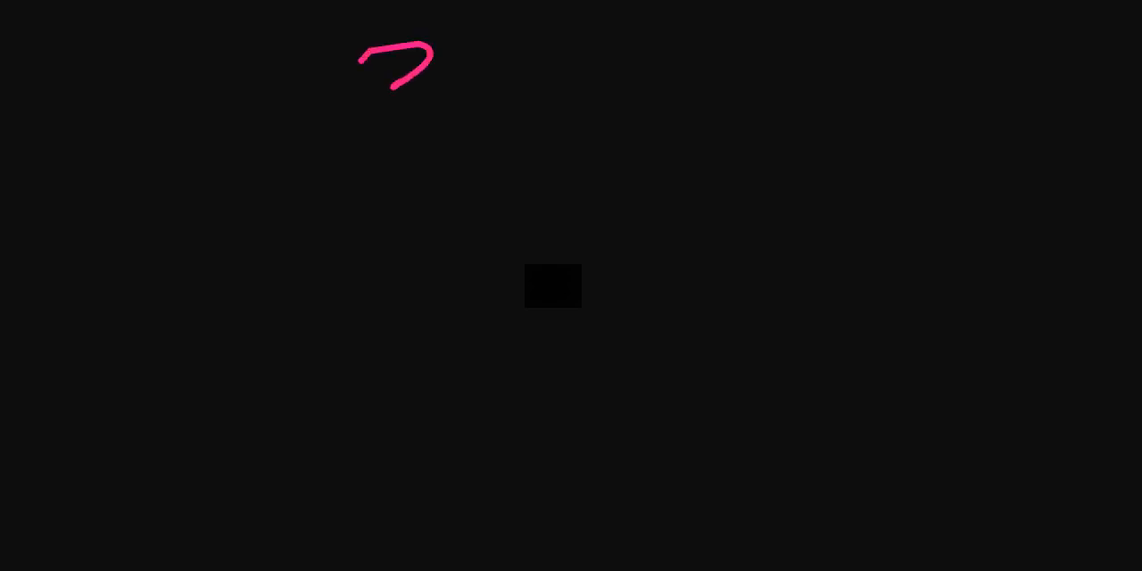
Step: Write a boxed pink "3 main" heading with a yellow arrow to "good score"
left_click_drag(428, 80, 651, 89)
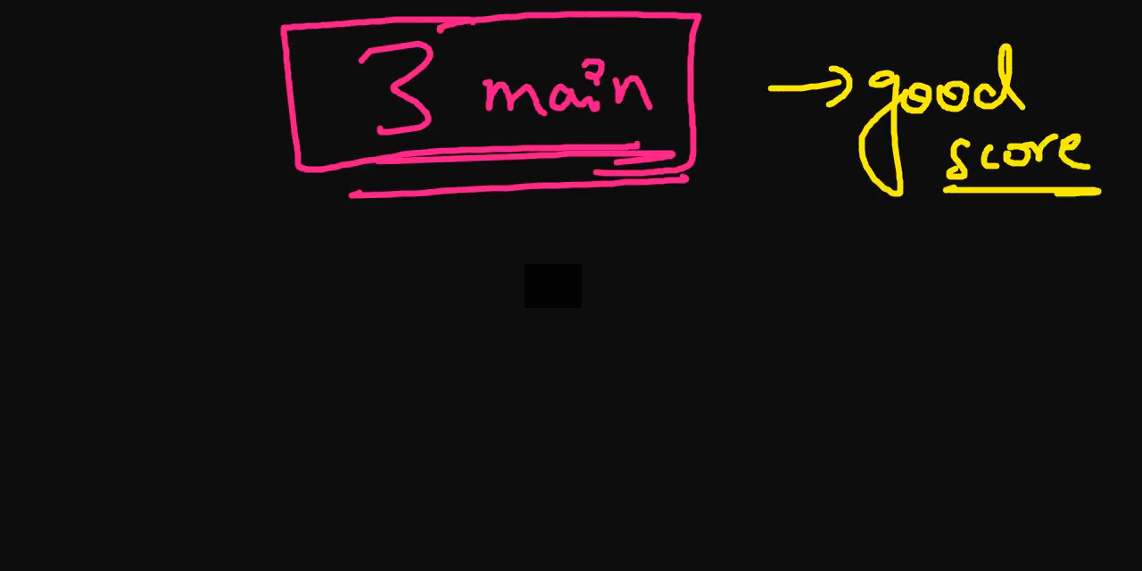
left_click_drag(542, 205, 660, 330)
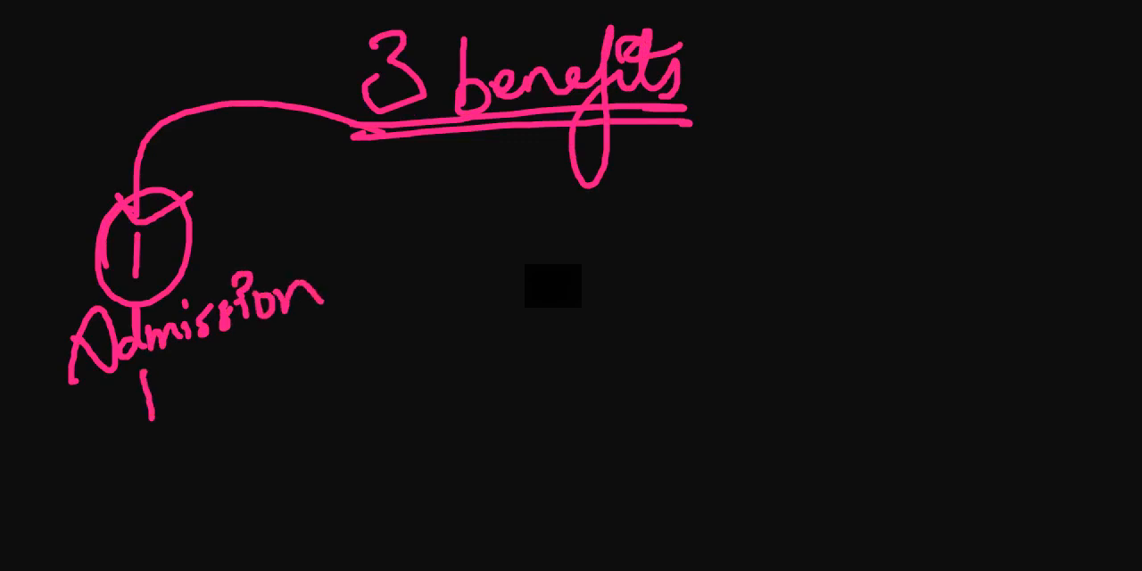
Step: Write "3 benefits" in pink, branch to a circled 1 "Admission to" with "phd" circled in yellow
left_click_drag(152, 384, 214, 464)
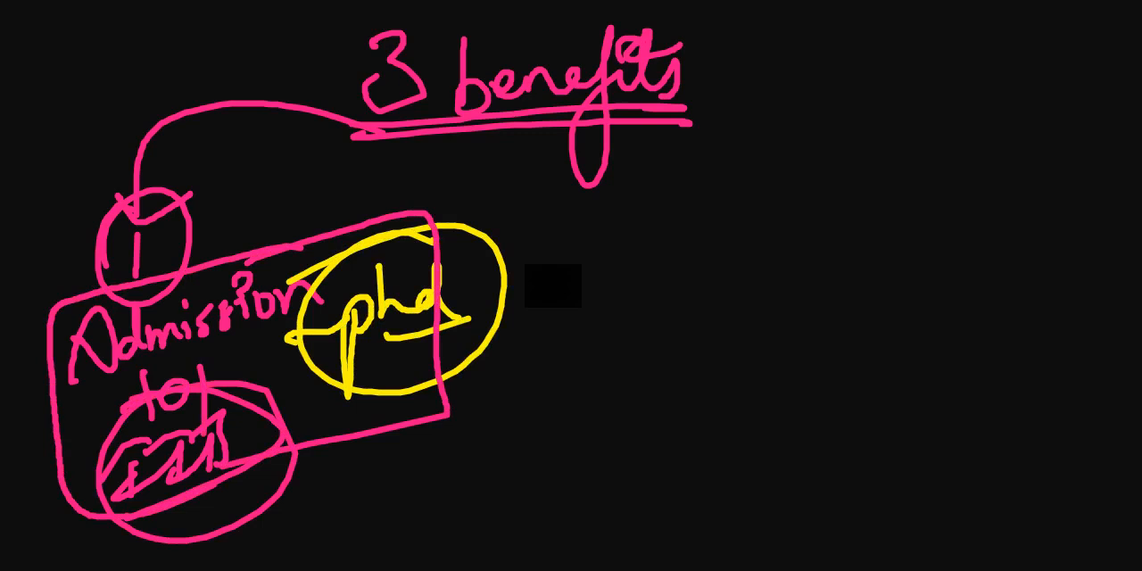
left_click_drag(692, 75, 838, 50)
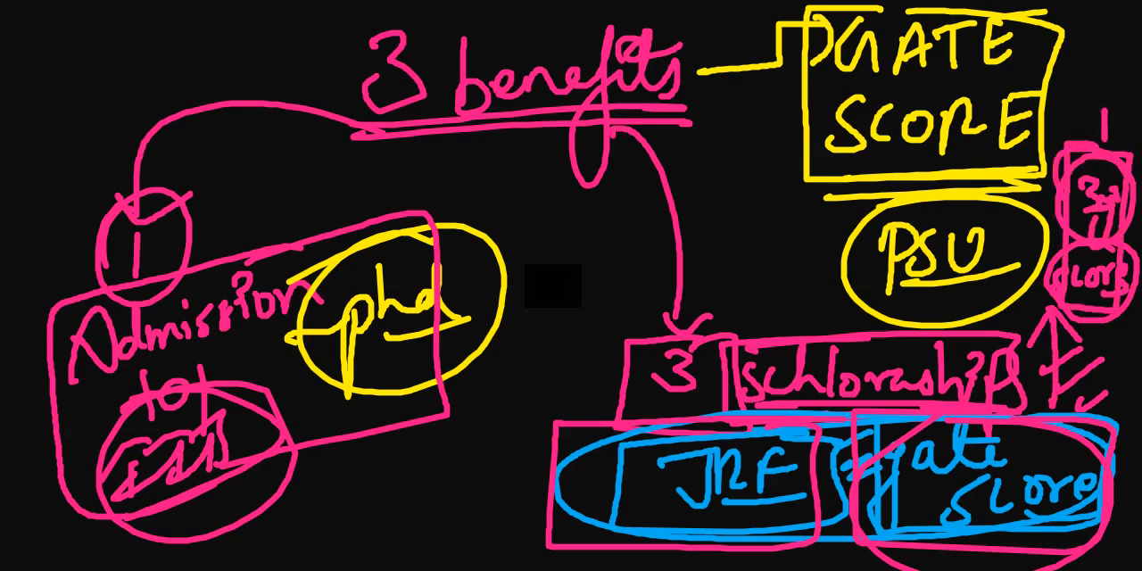
Step: Draw the GATE SCORE box, PSU circle and 3-scholarships branch with JRF in blue
left_click_drag(1110, 89, 1102, 139)
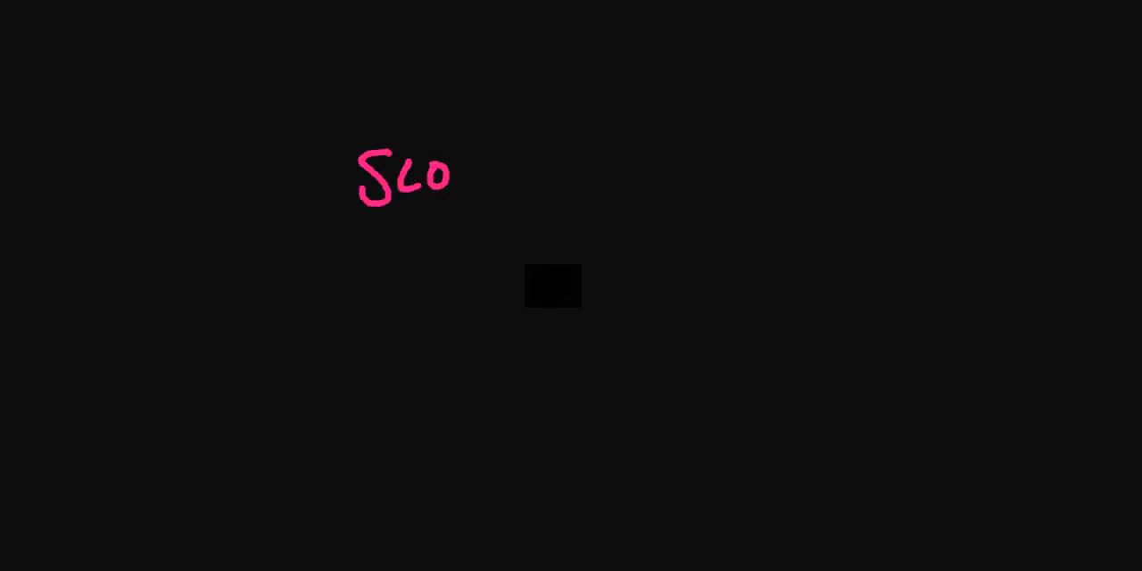
Step: Write and outline a pink "3 main benefits" heading across the cleared board
left_click_drag(450, 178, 651, 178)
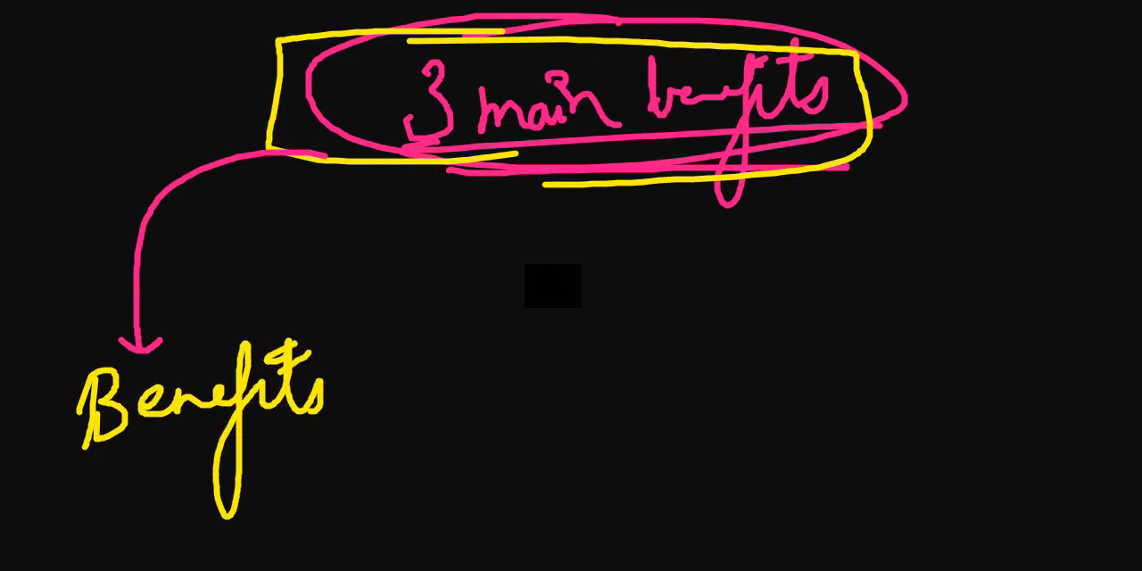
Step: Link yellow "Benefits" to green "very very very" circle and blue PYQ's box with self study, freely, AIR
left_click_drag(54, 312, 366, 460)
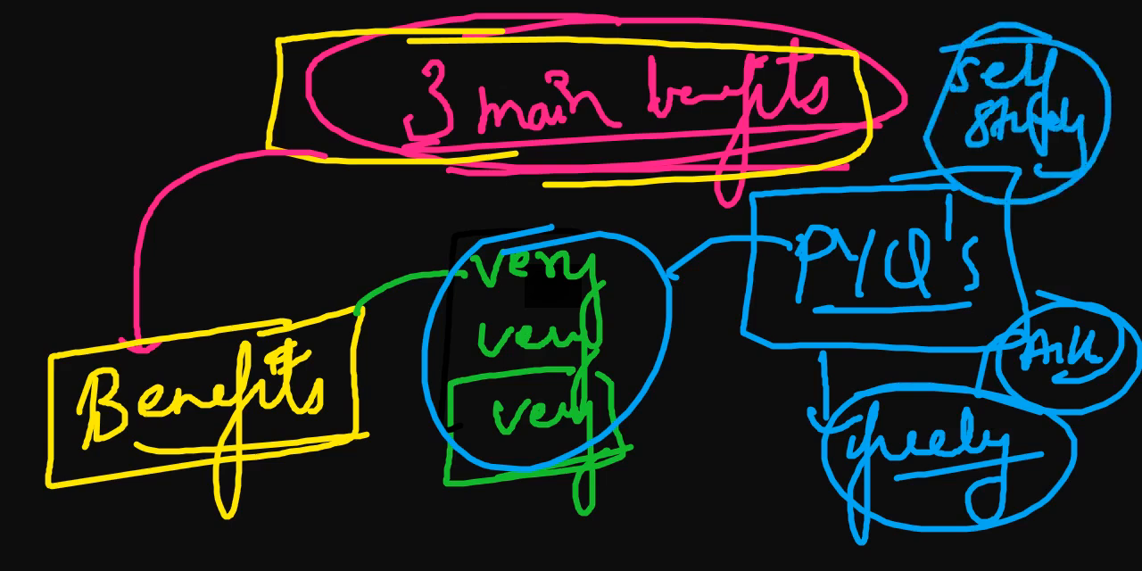
left_click_drag(942, 146, 1097, 157)
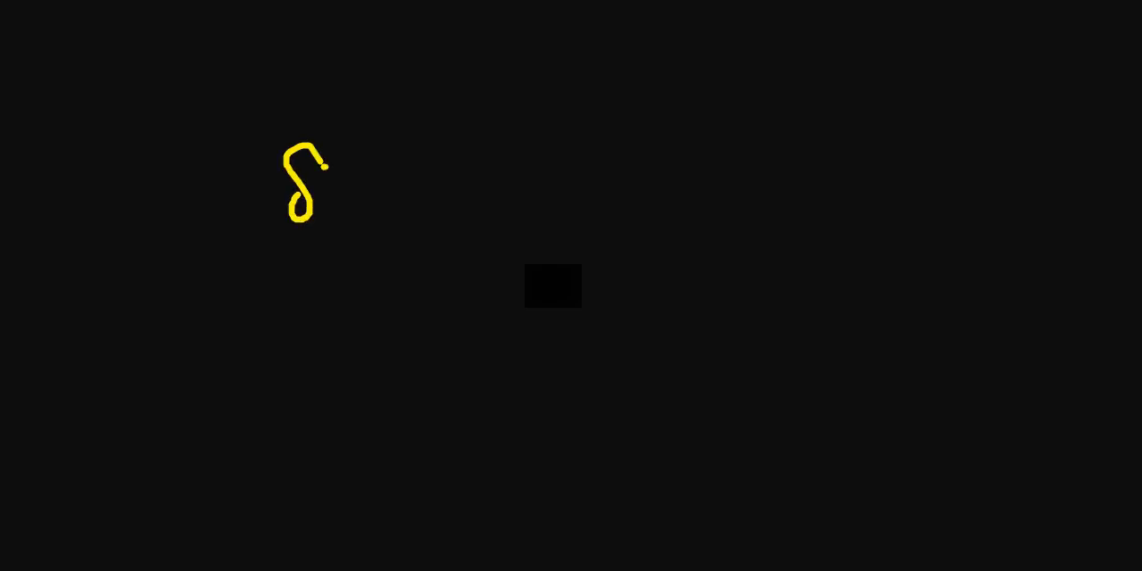
Step: Write a boxed yellow "Subscribe" with a blue arrow pointing to "Telegram"
left_click_drag(321, 178, 500, 192)
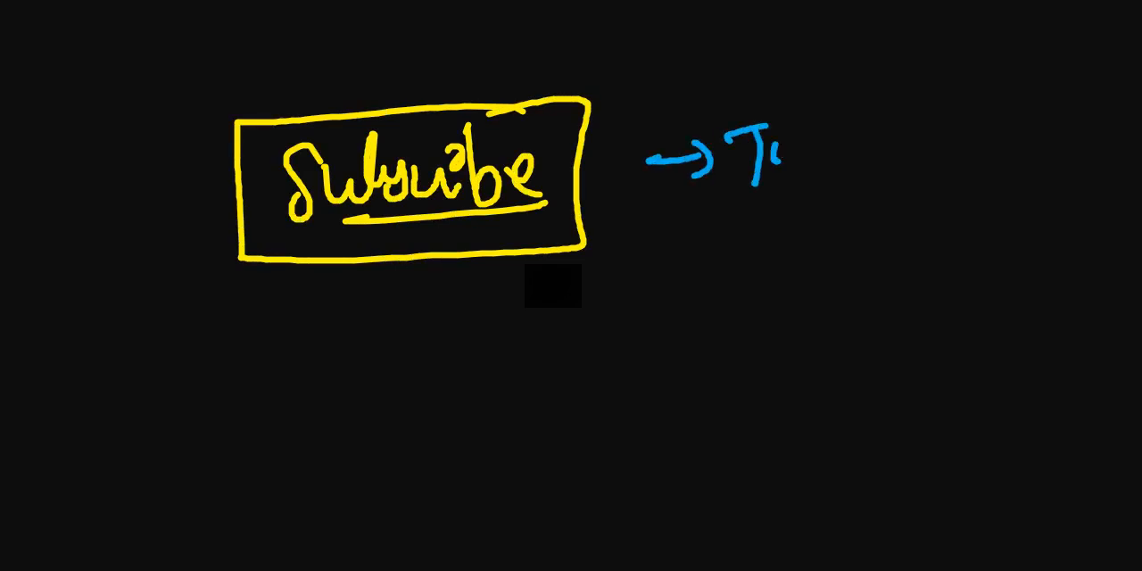
left_click_drag(776, 161, 999, 178)
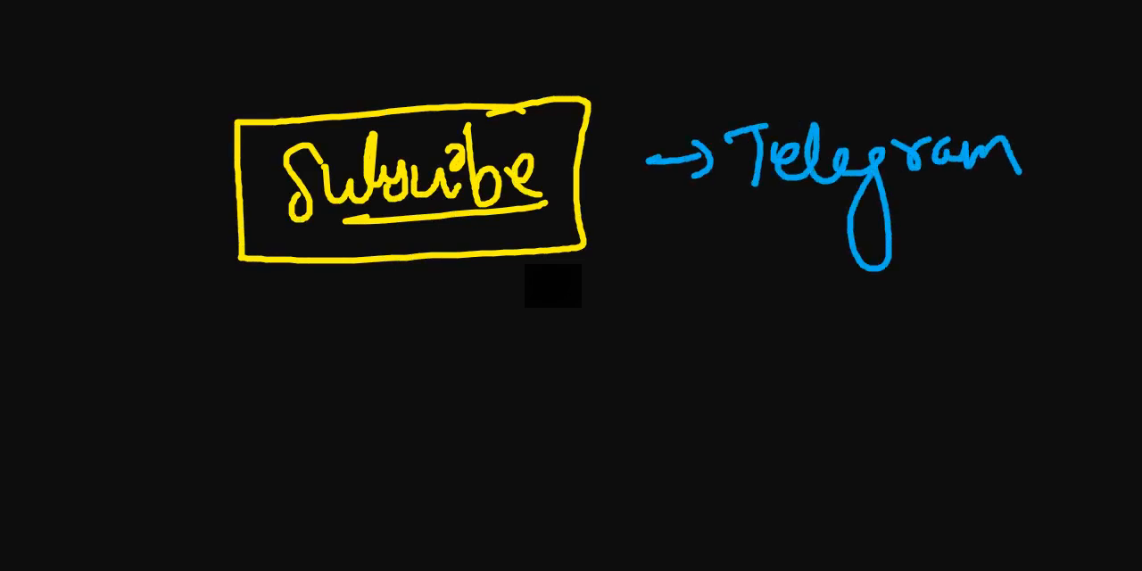